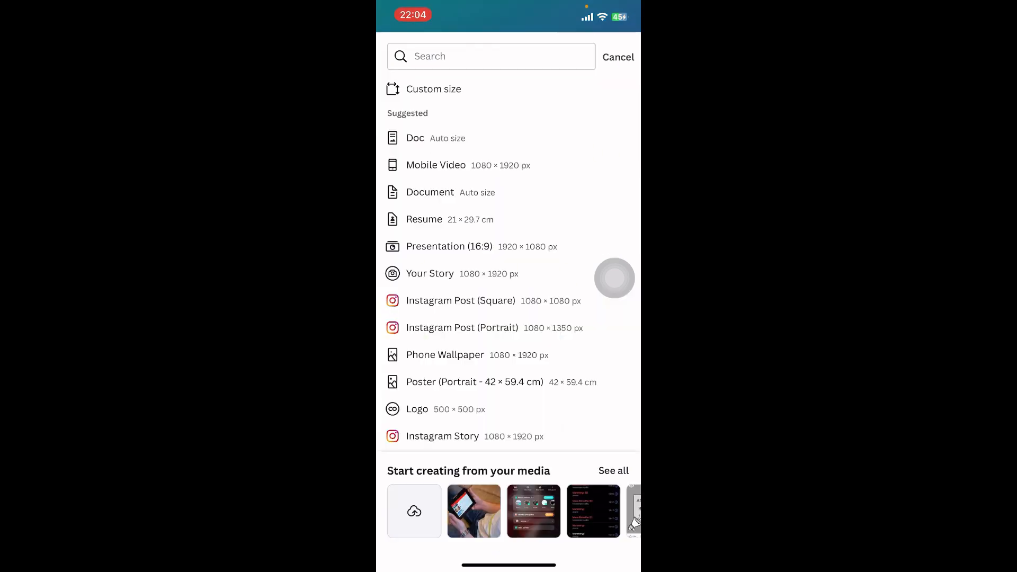
# Step: Create a new design from the recent tablet photo
pyautogui.click(474, 510)
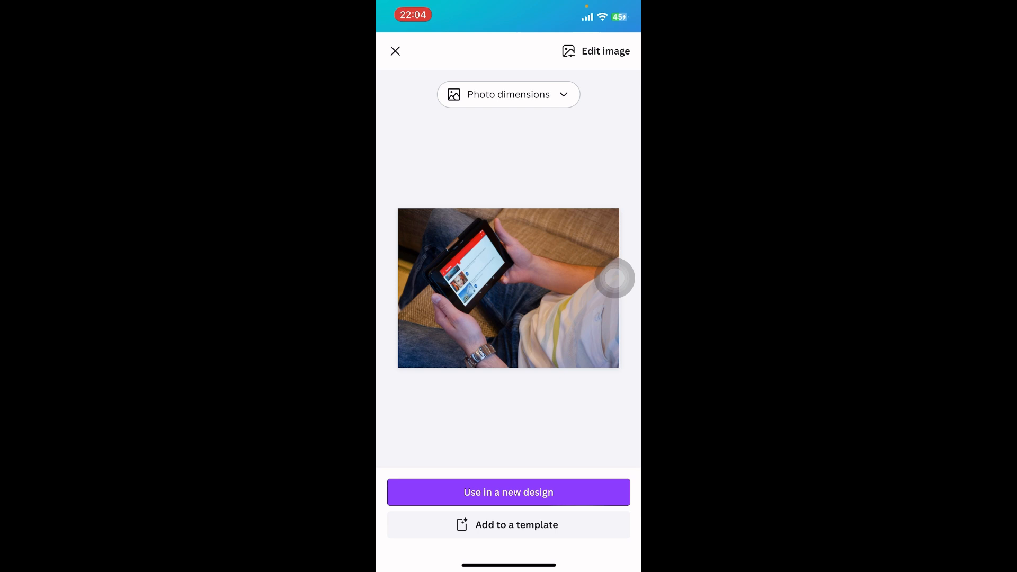
pyautogui.click(507, 491)
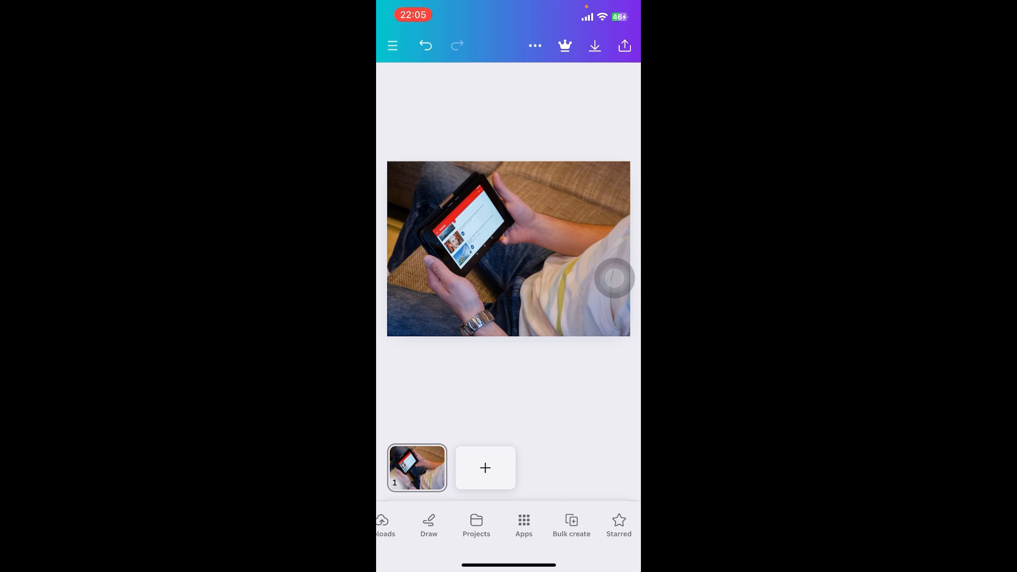
# Step: Search the Canva apps collection for 'Voiceover'
pyautogui.click(523, 525)
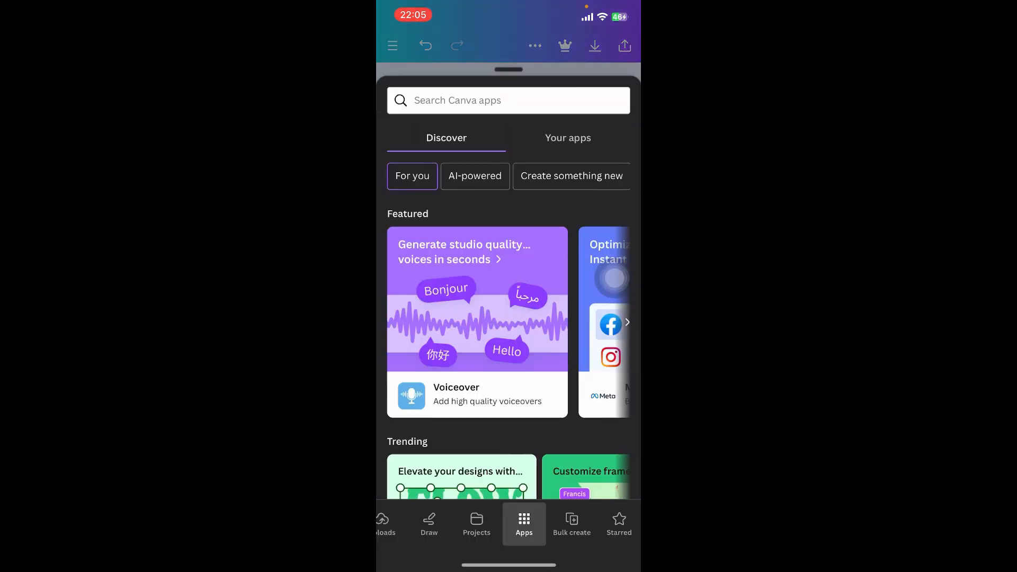
pyautogui.click(507, 101)
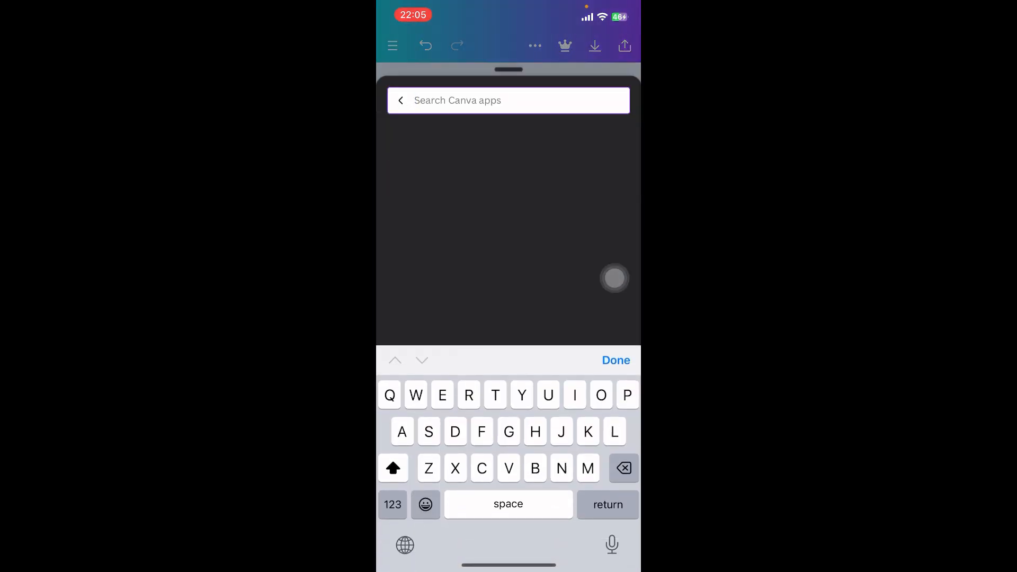
pyautogui.write('Voiceover')
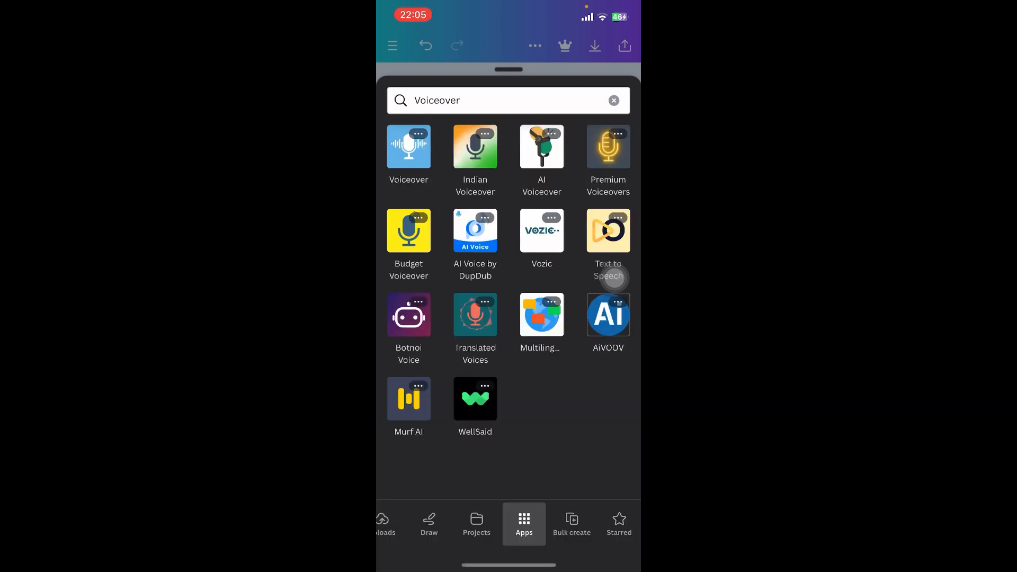
pyautogui.hscroll(-3)
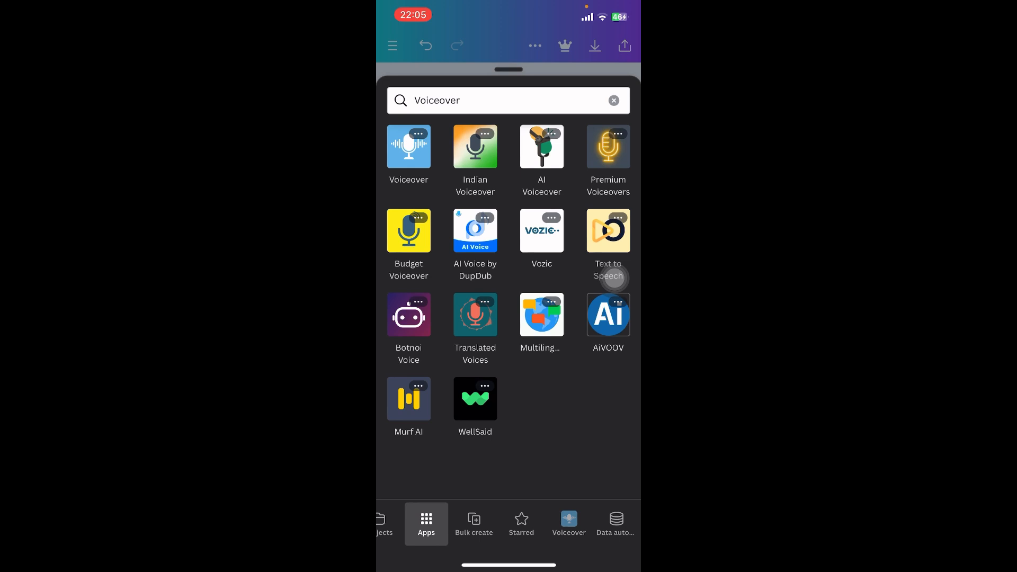
# Step: In the Voiceover app, enter the script 'Hello i am one2step' and generate audio with the Adam voice
pyautogui.click(408, 146)
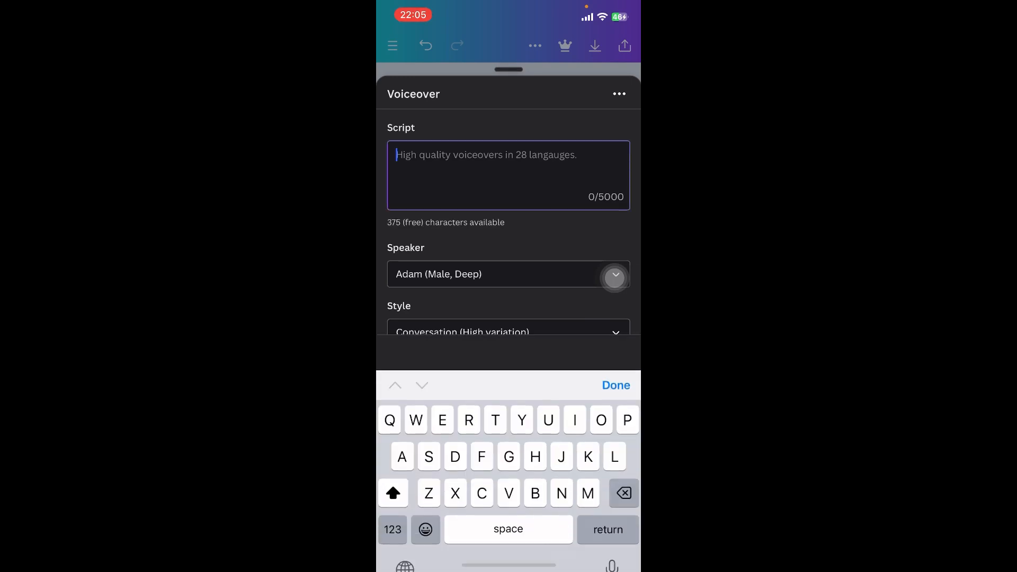
pyautogui.write('Hello i am')
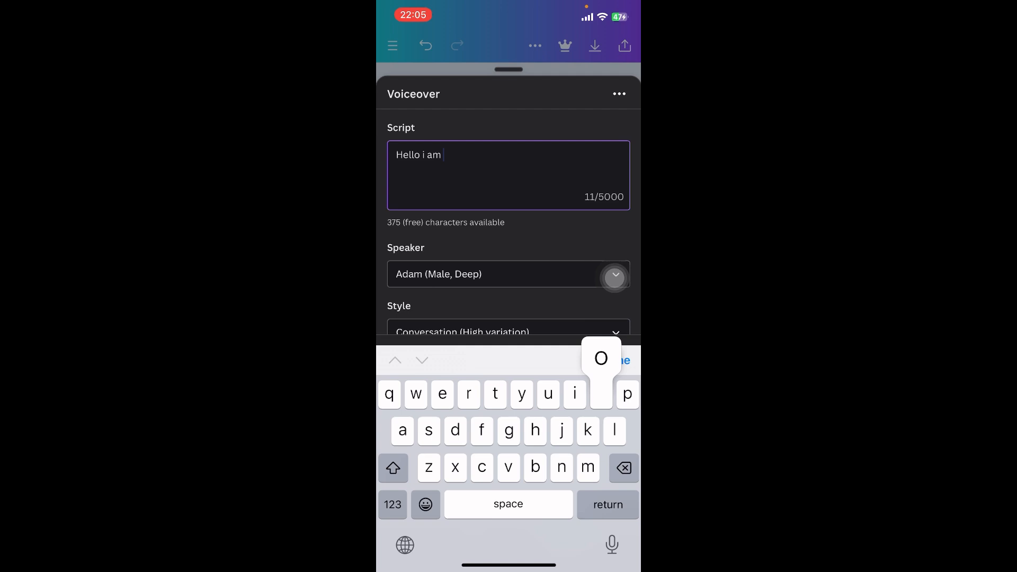
pyautogui.write('one2step')
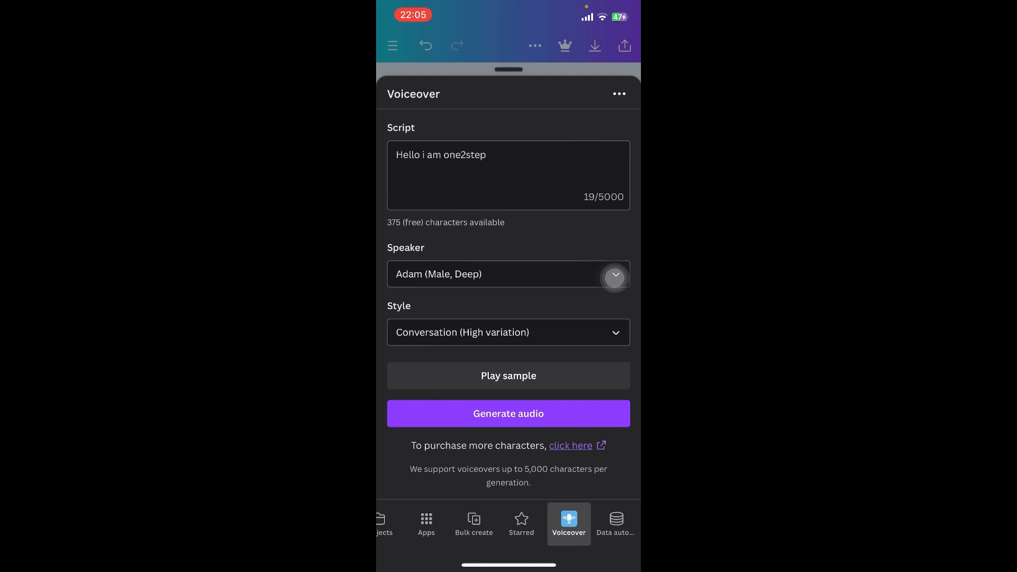
pyautogui.click(507, 414)
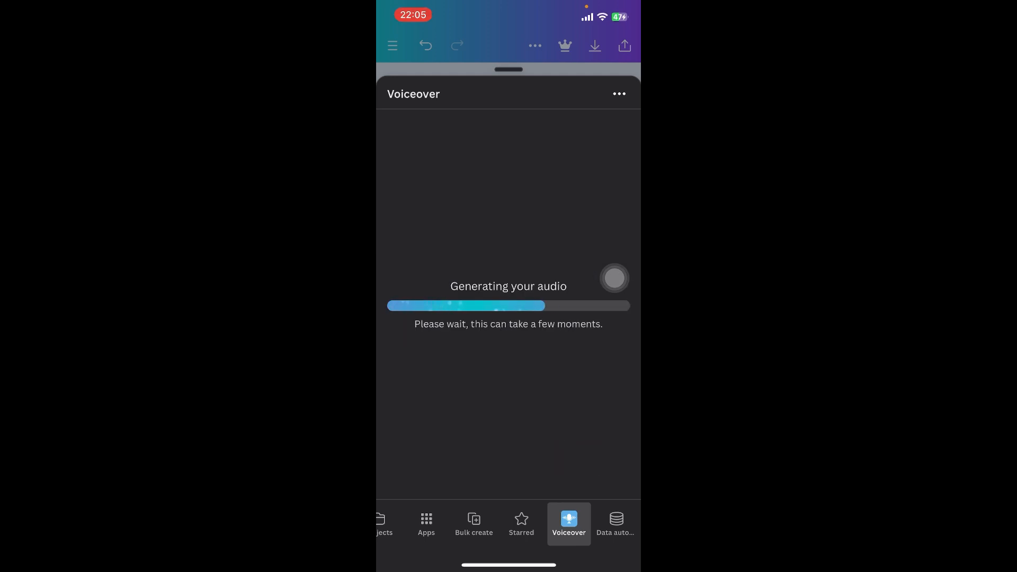